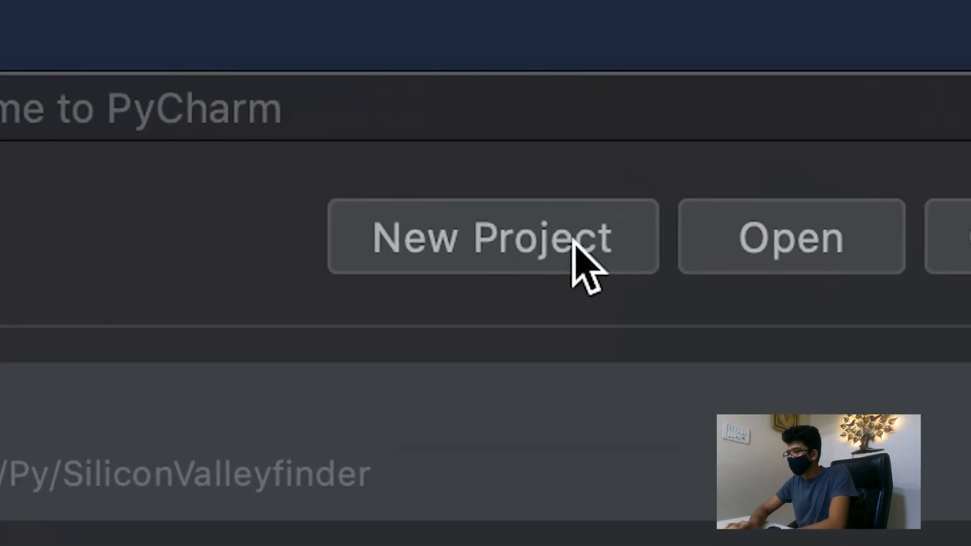
Create a new project named ANNOYING, replacing the initially typed 'spam' name
click(492, 239)
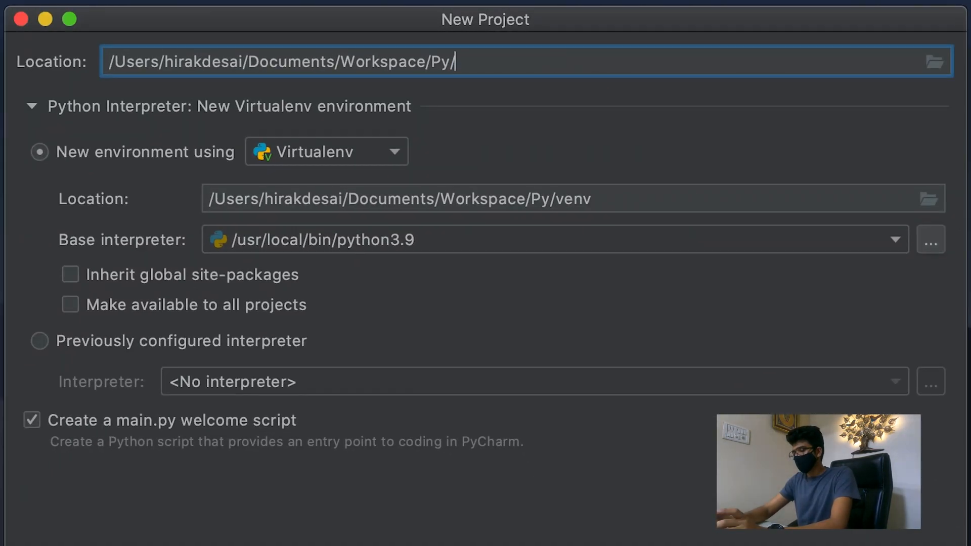
text(spam)
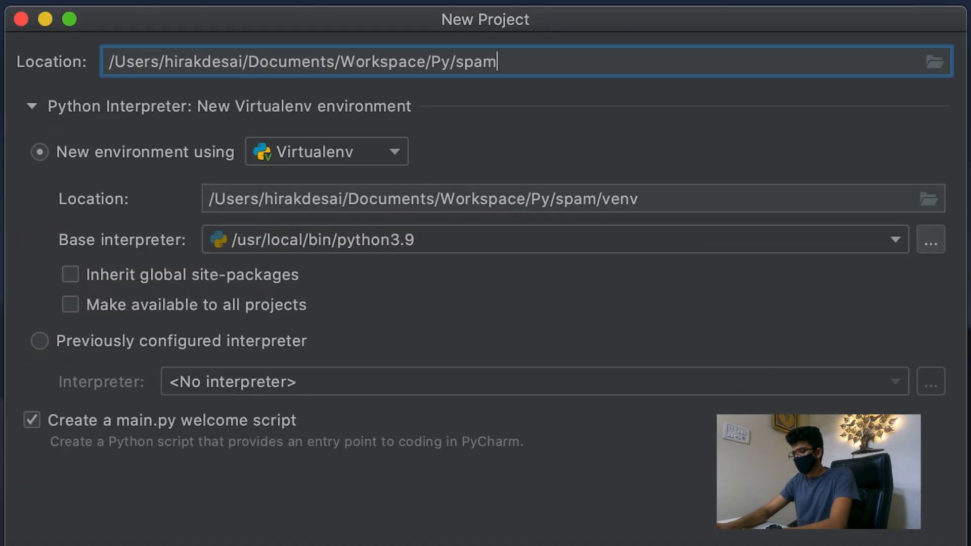
key(backspace)
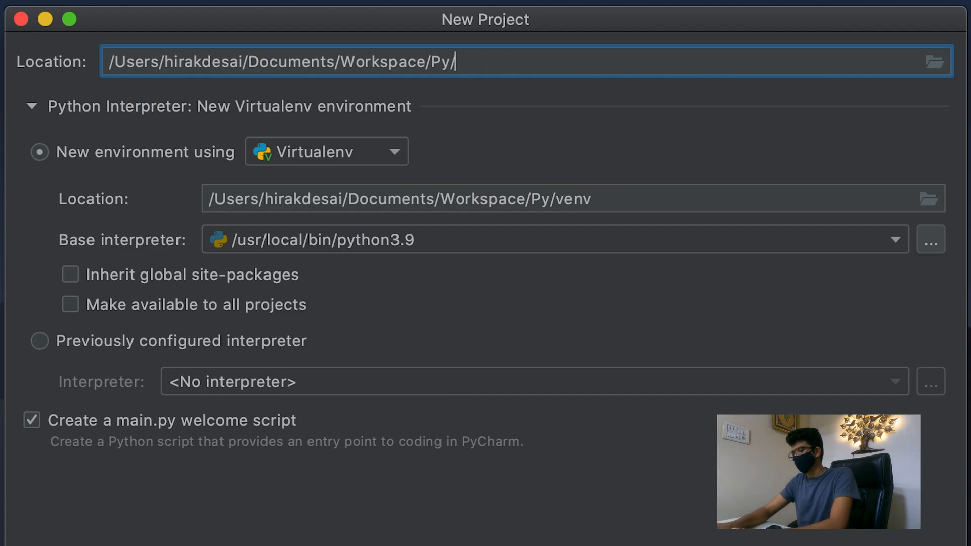
text(ANNOYI)
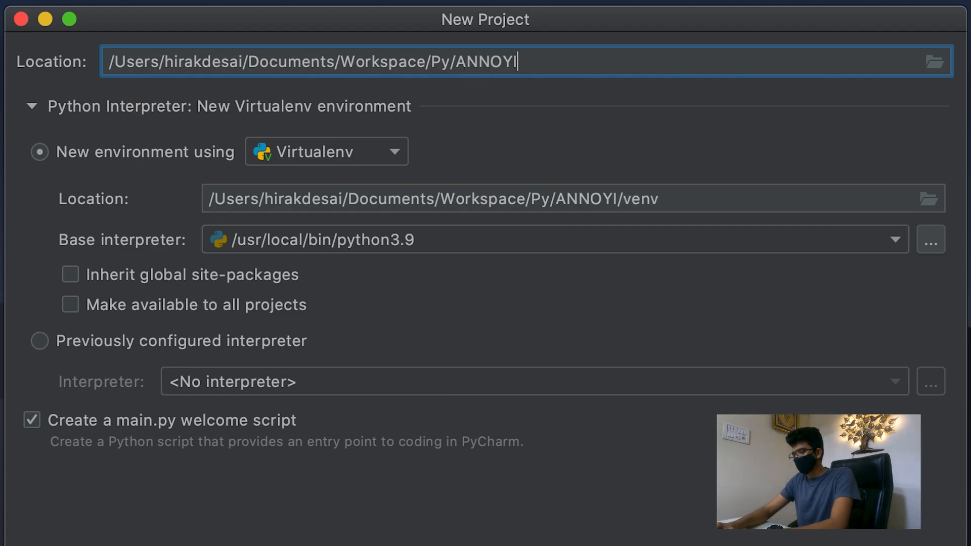
text(NG)
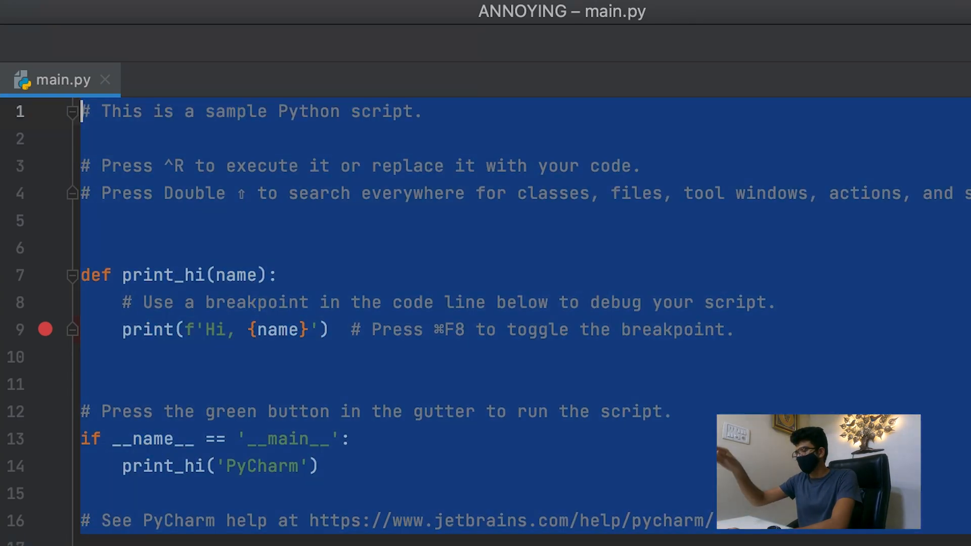
Delete all the selected sample code from main.py
key(Delete)
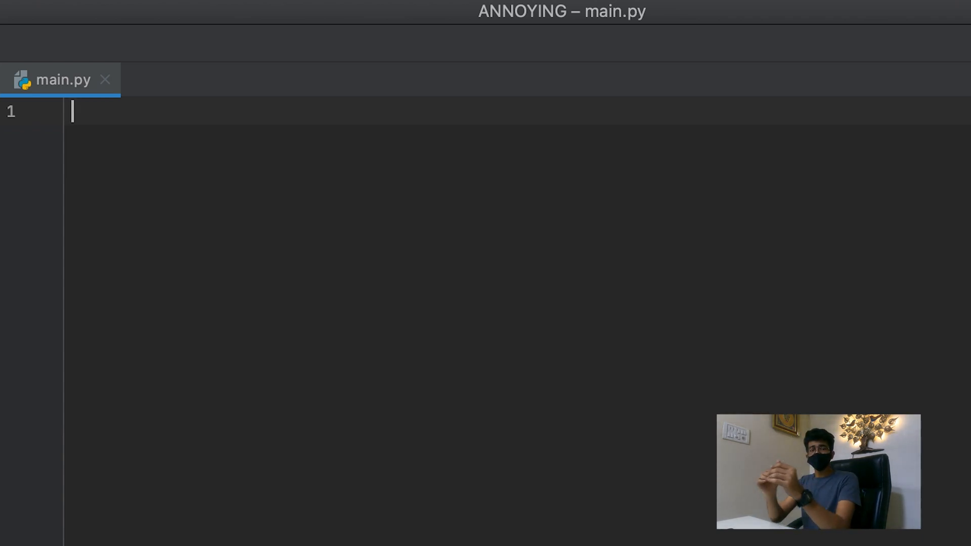
Write 'import pyautogui' as the first line of main.py
text(import)
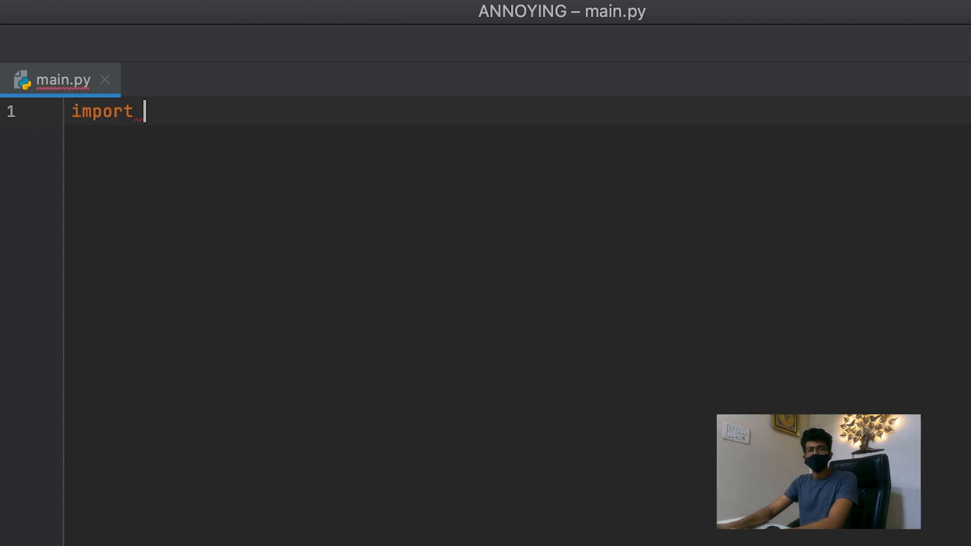
text(py)
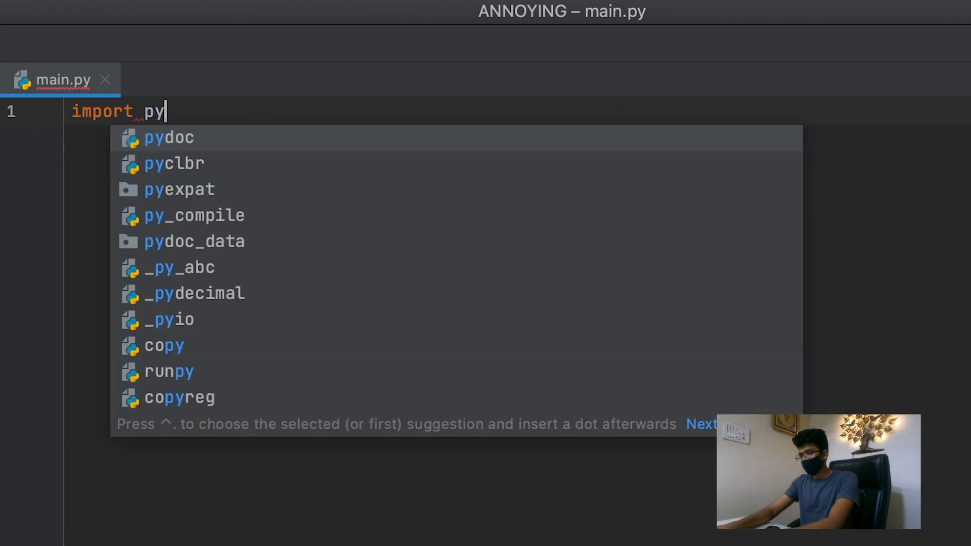
text(a)
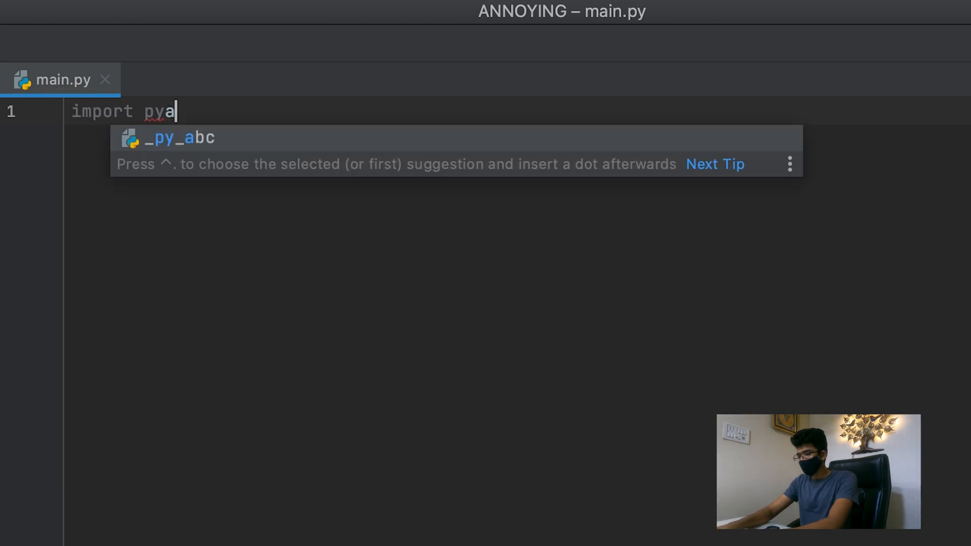
text(utogui)
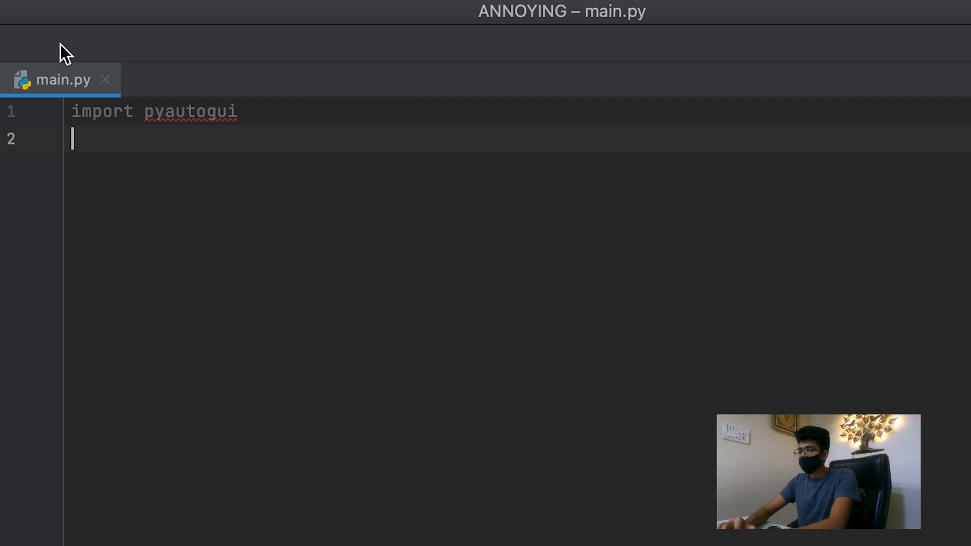
right_click(225, 112)
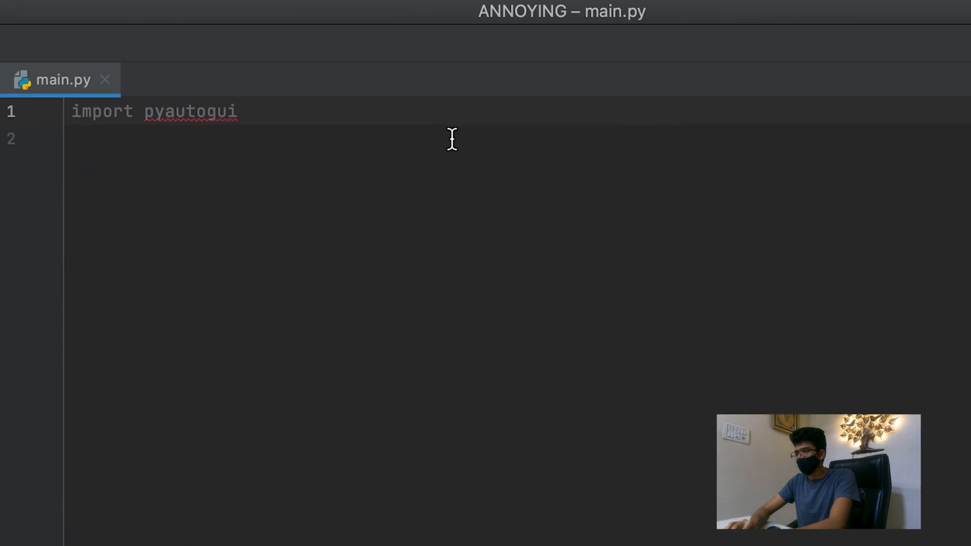
mouse_move(466, 146)
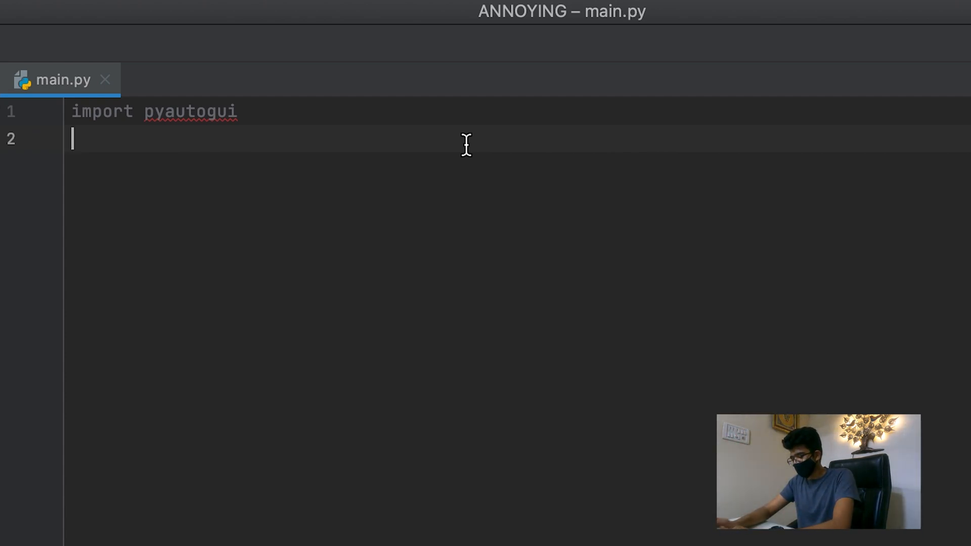
Add line 2: annoyingText = input("Enter the text: ")
text(te)
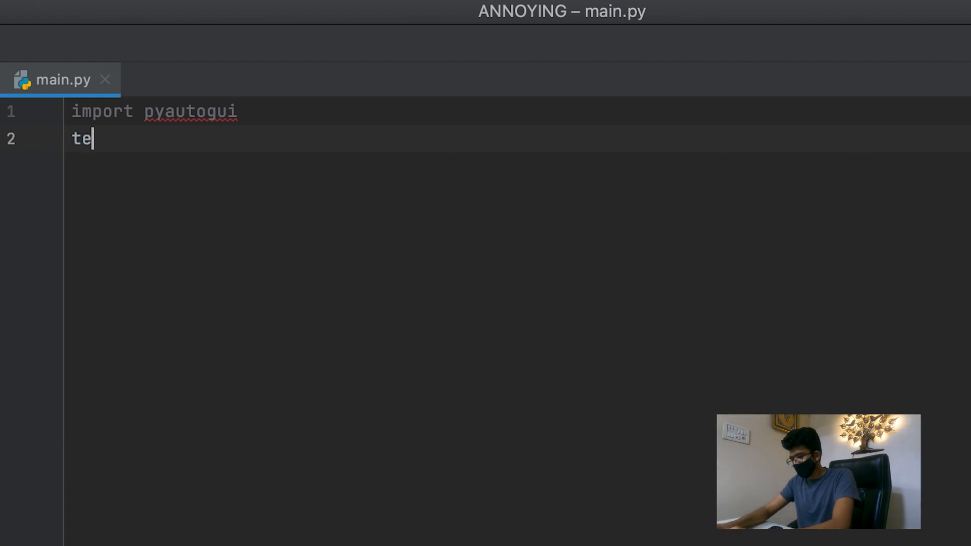
text(xt =)
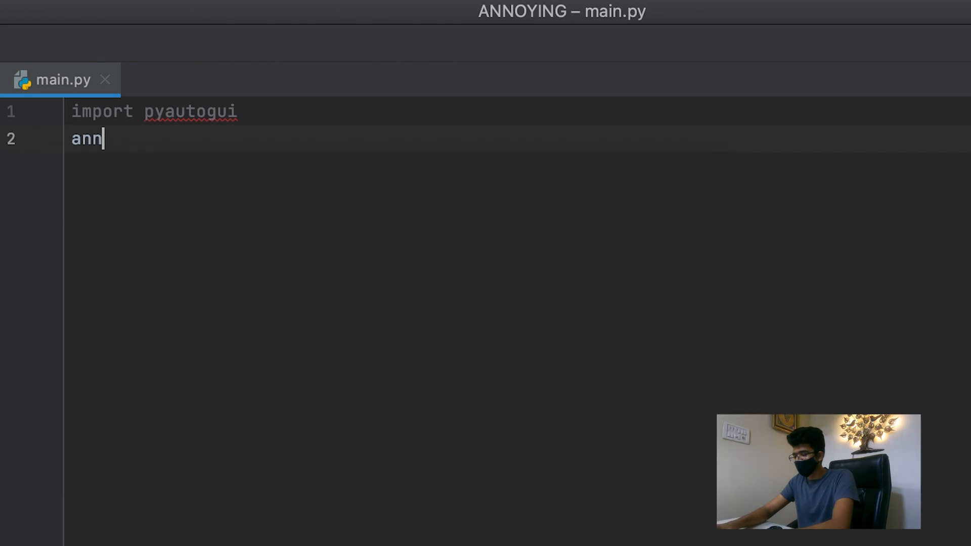
text(oying)
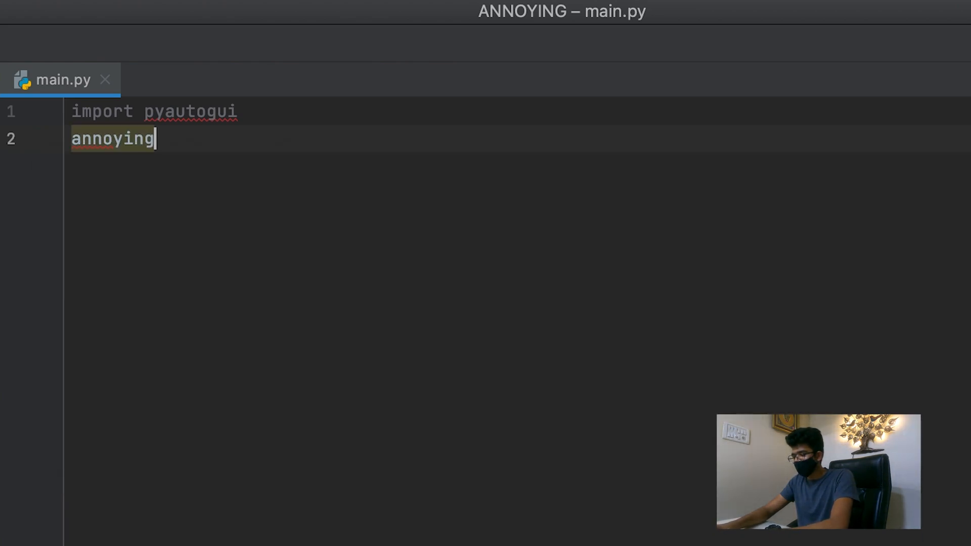
text(Text =)
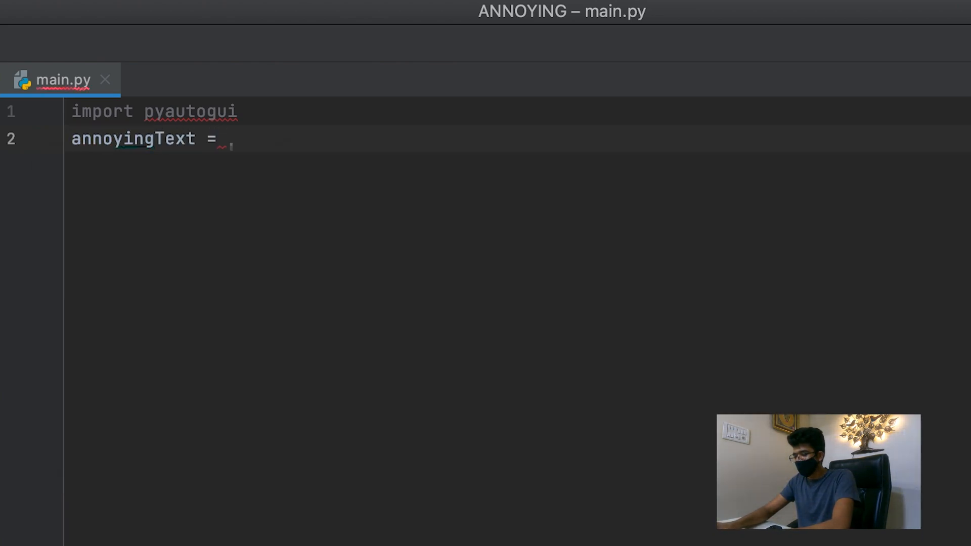
text(input())
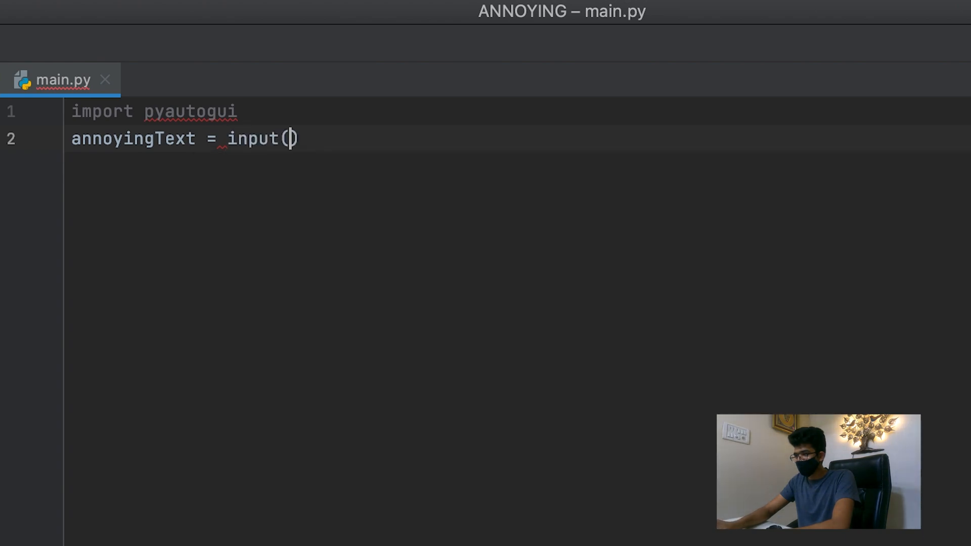
text("En)
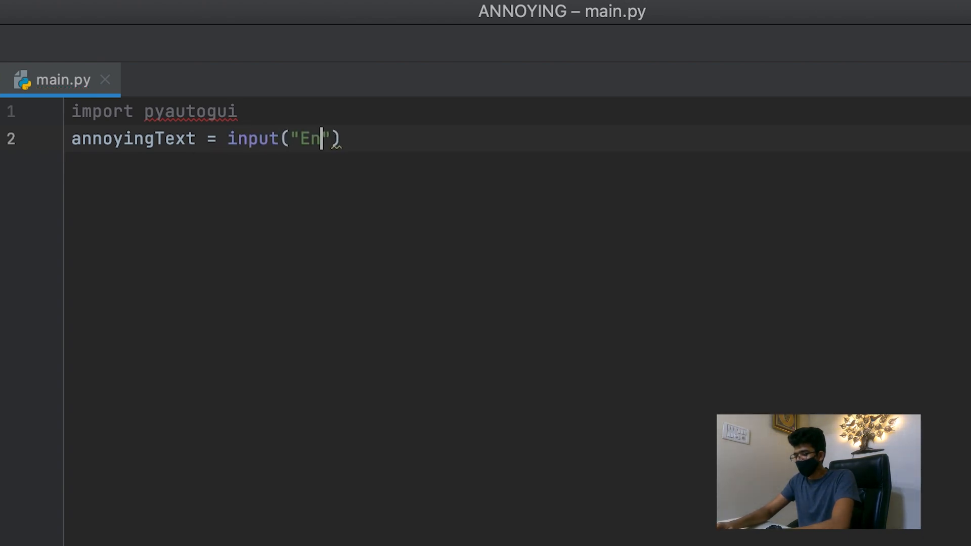
text(ter the text:)
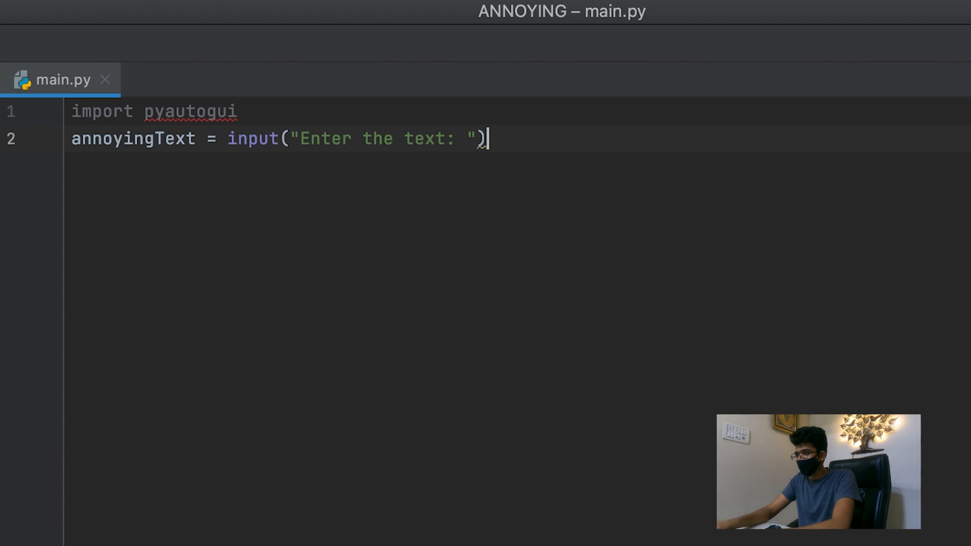
key(Enter)
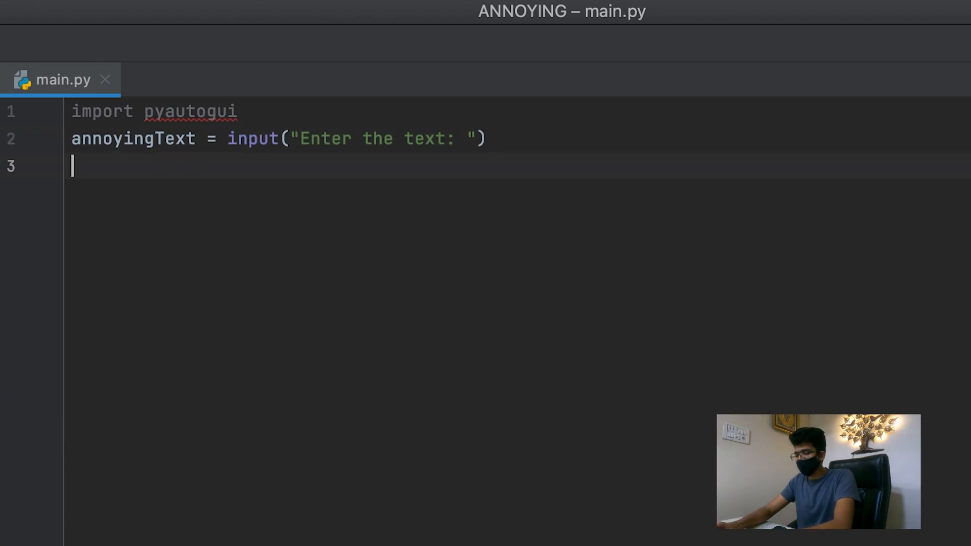
Add line 3: annoyingCount = int(input("Enter Number: "))
text(A)
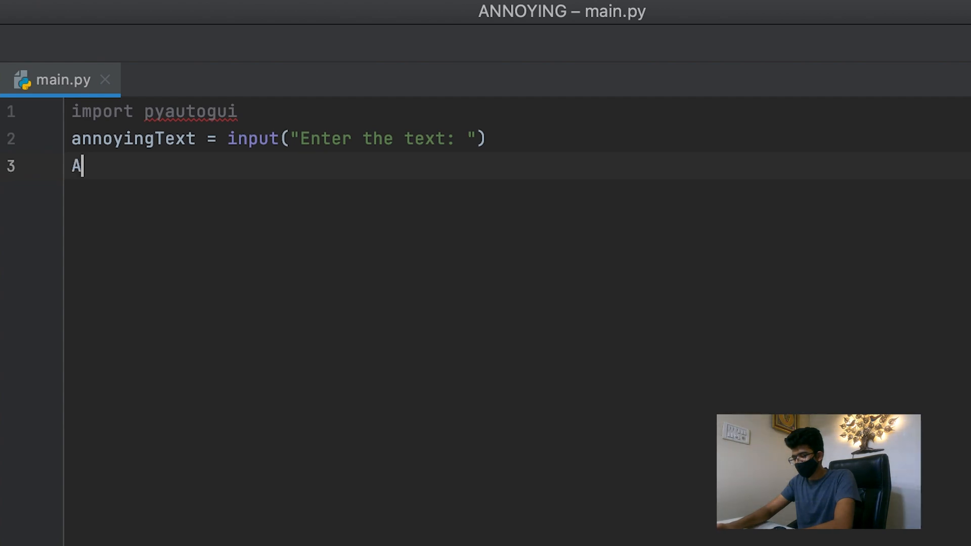
text(nnou)
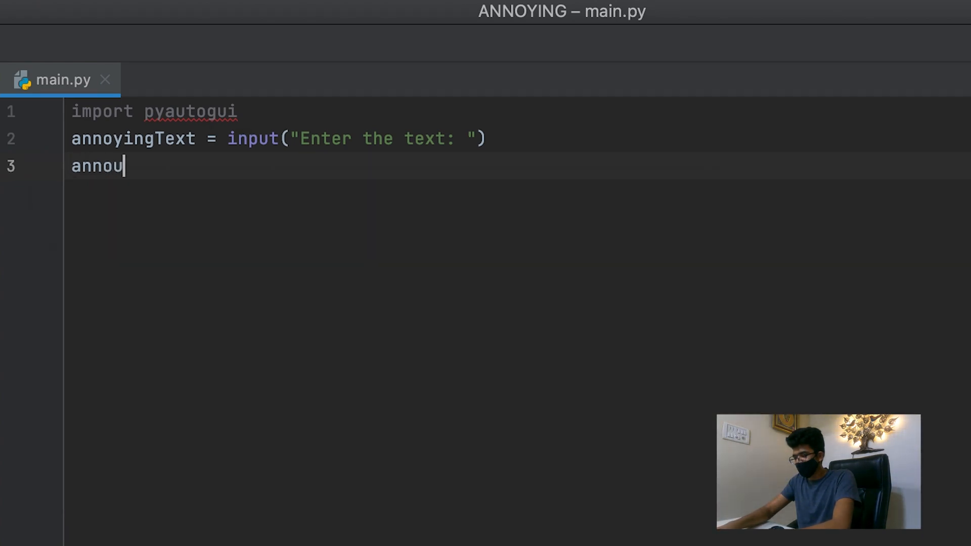
text(=)
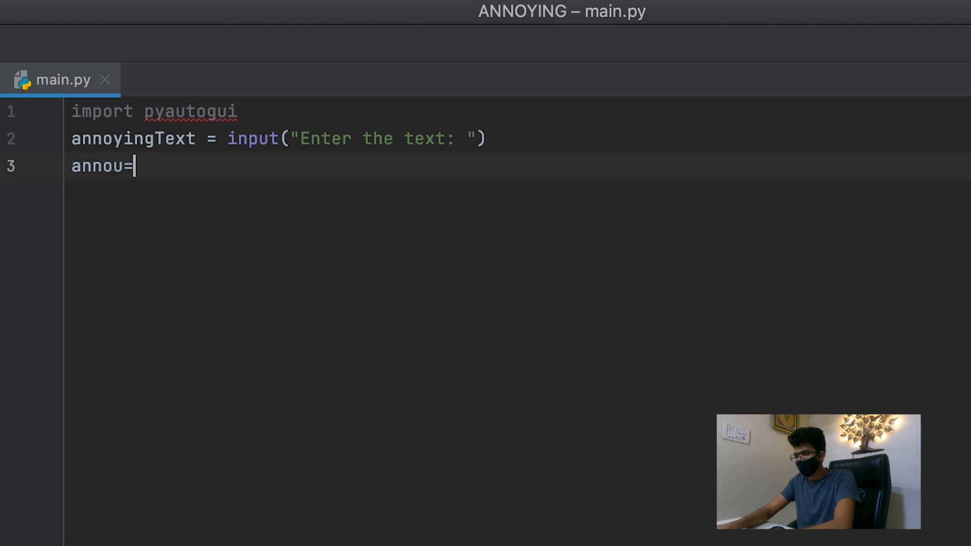
text(annoying)
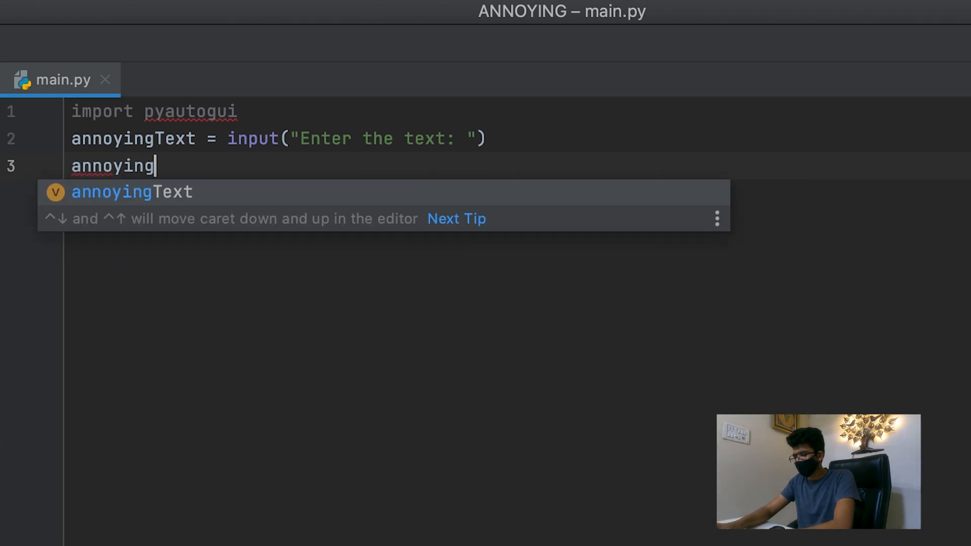
text(Count = =)
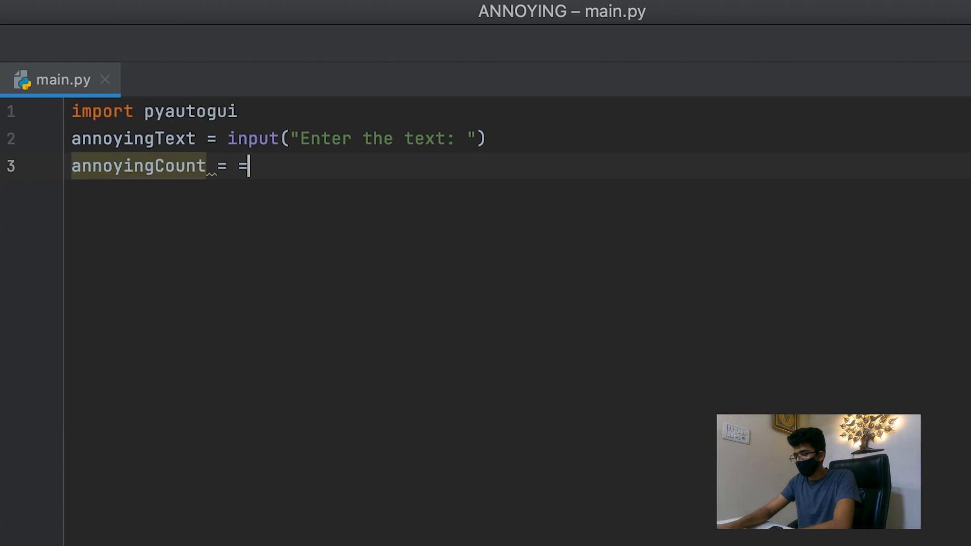
text(int())
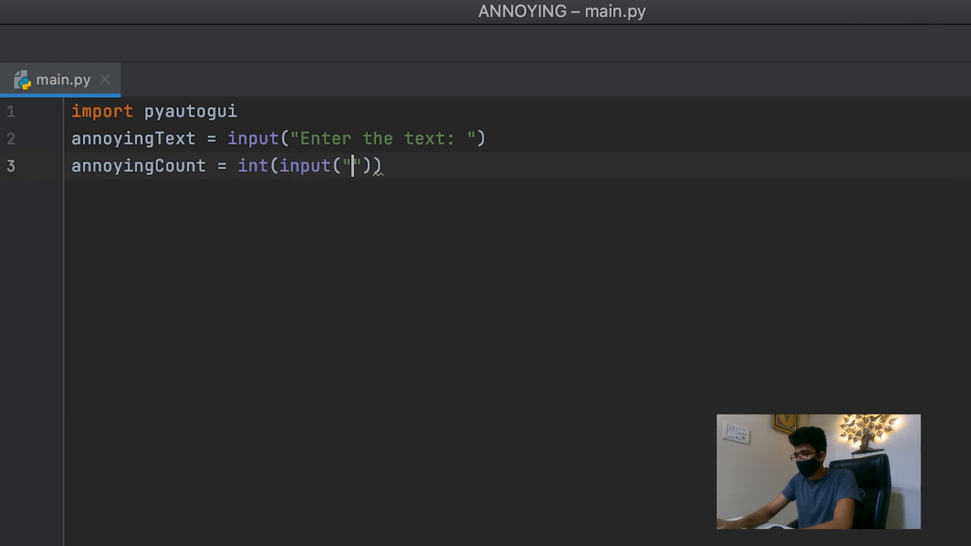
text(Enter)
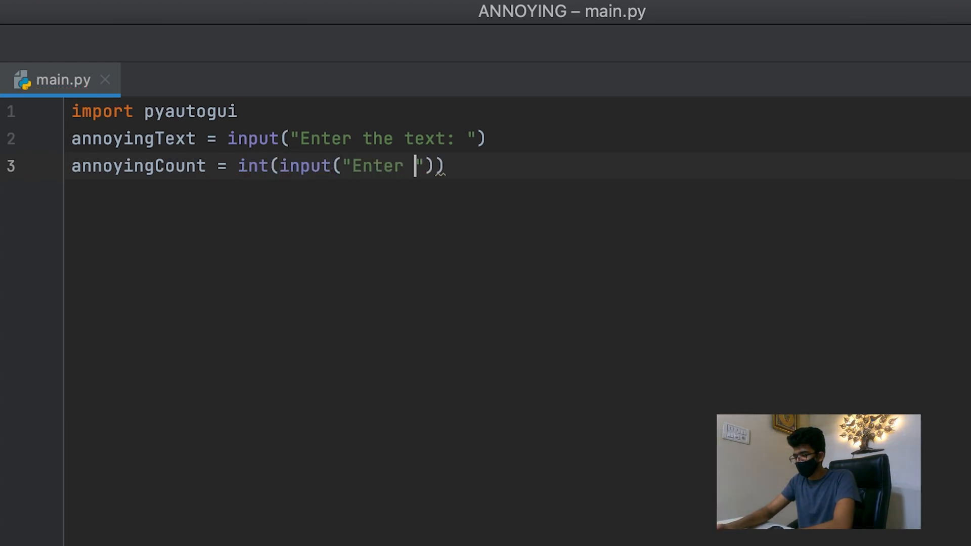
text(Number:)
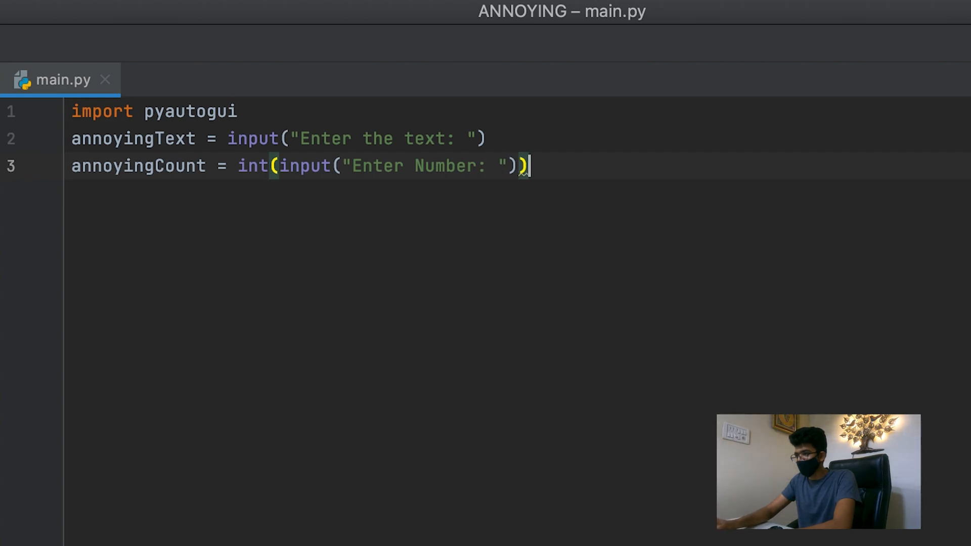
key(Enter)
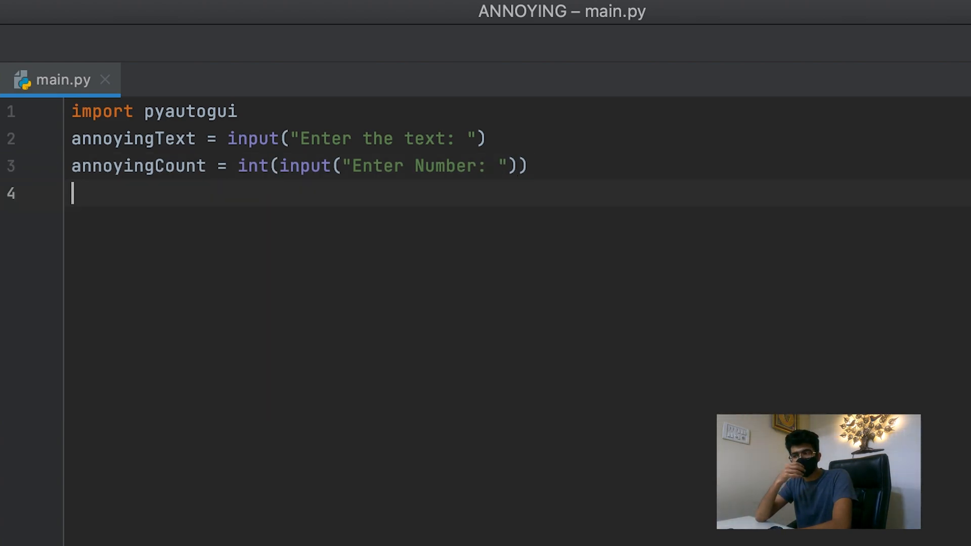
Add 'for i in range (0, annoyingCount):' with an indented body line below
text(for)
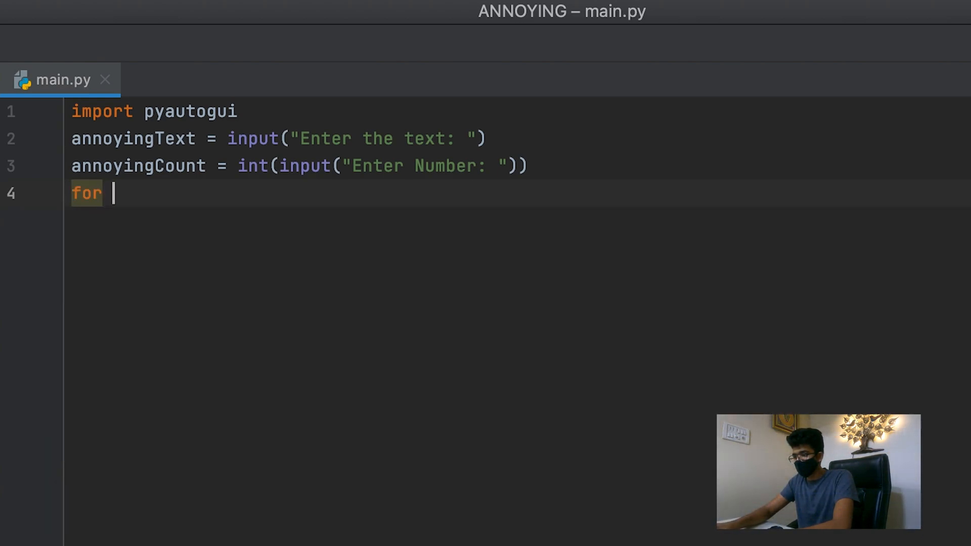
text(i in range)
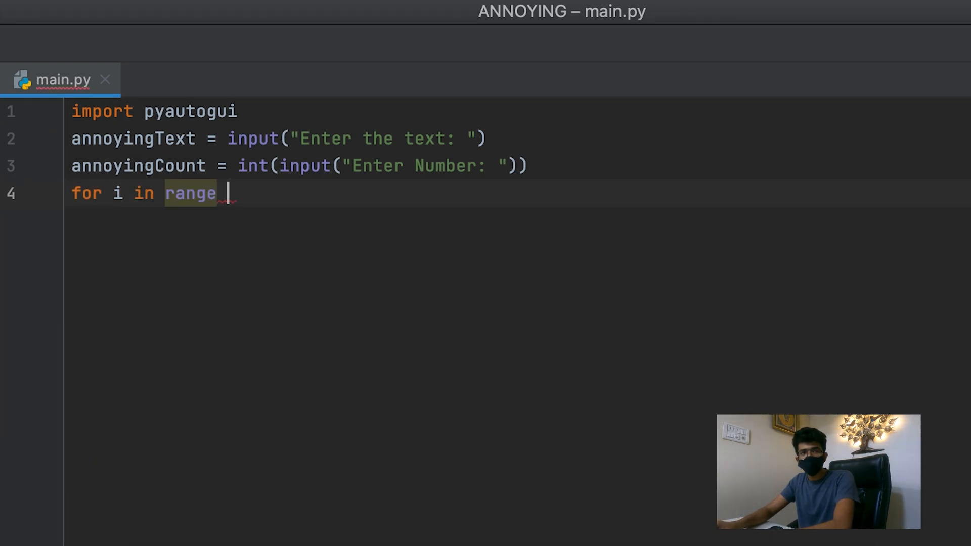
text(())
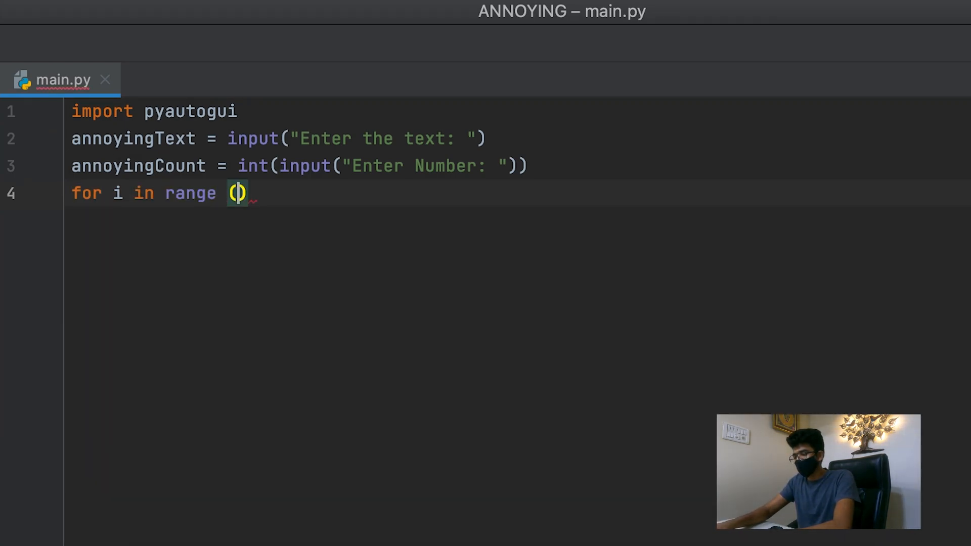
text(0,)
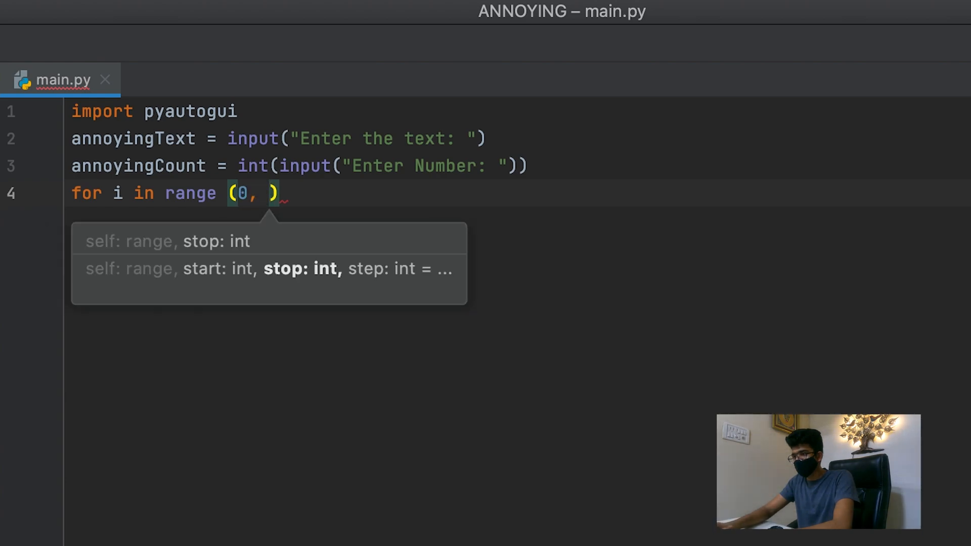
text(annoyingCount)
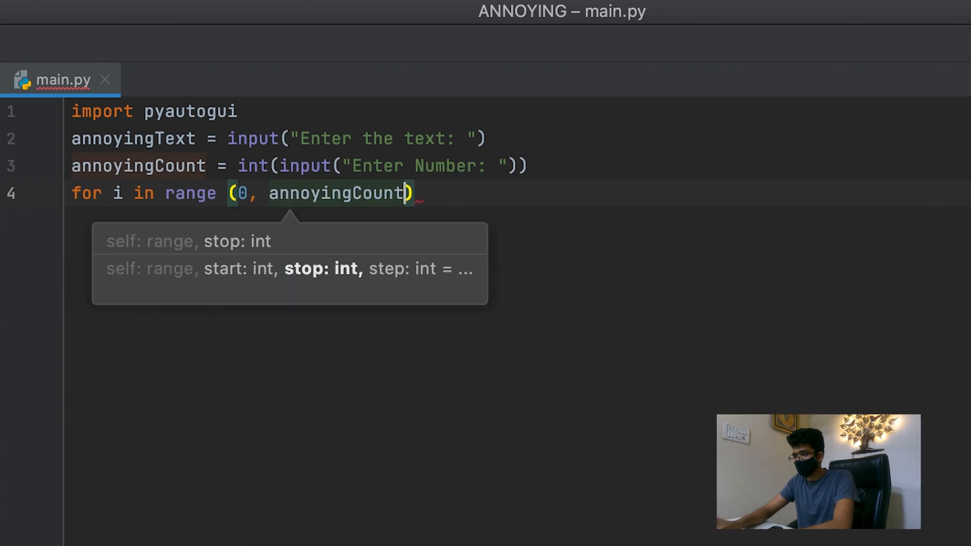
text(:)
key(enter)
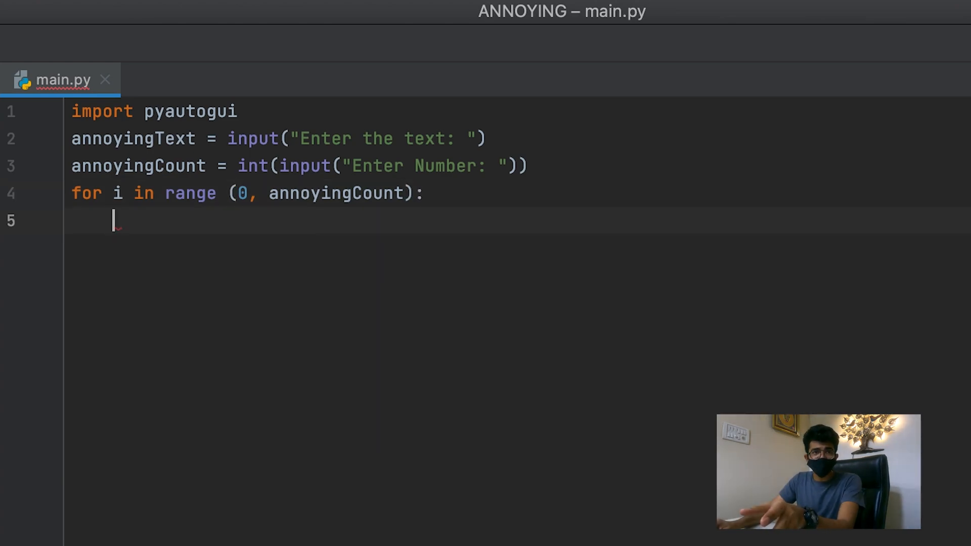
Write pyautogui.typewrite(annoyingText) as the loop body
text(pyautogui.)
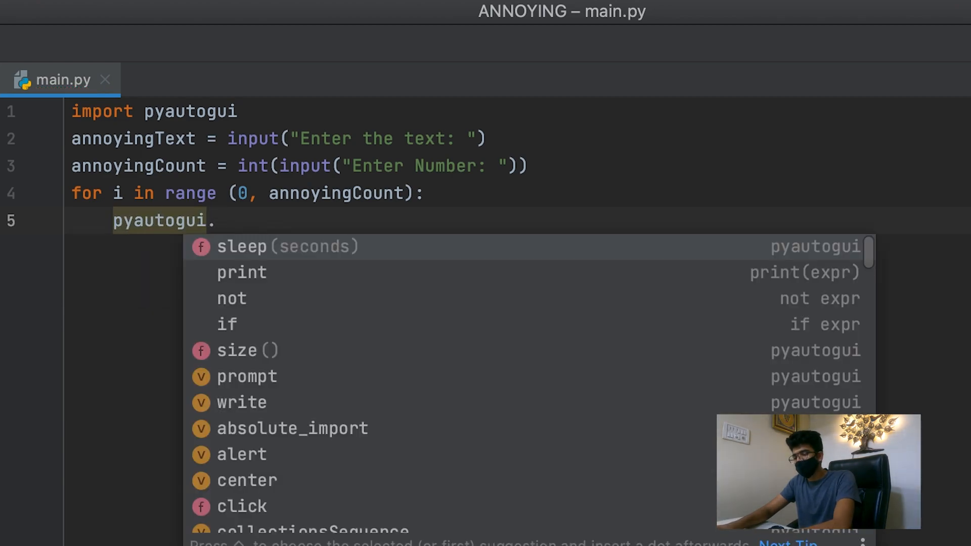
text(typewrite()
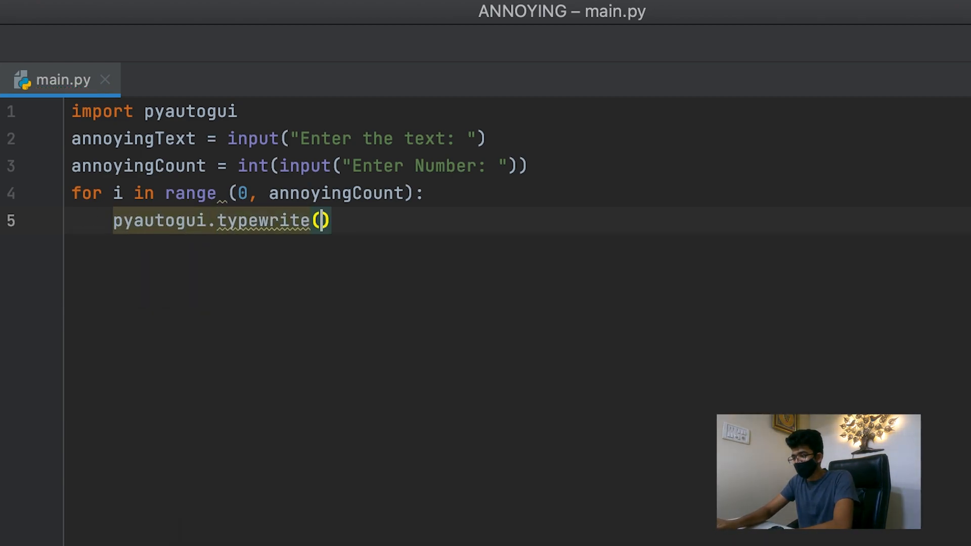
click(318, 221)
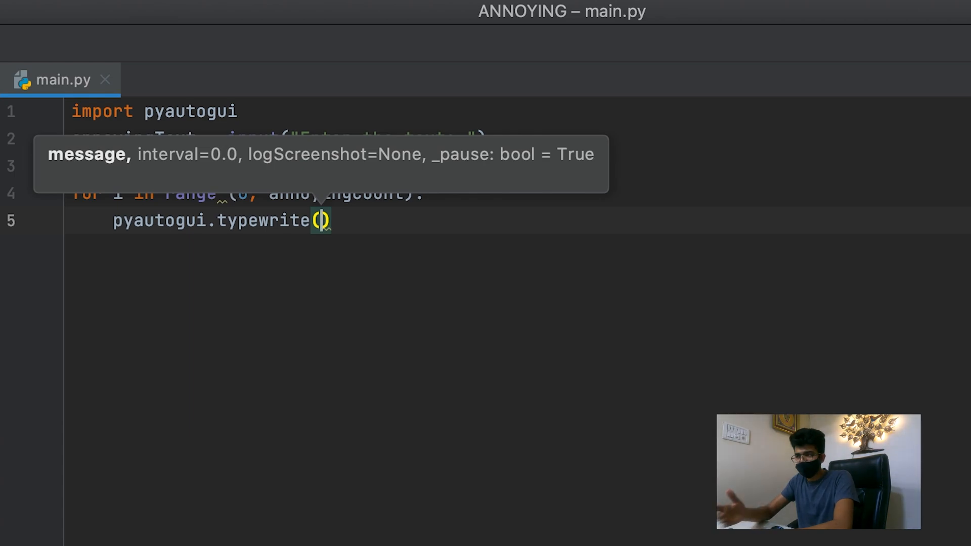
text(annoyingText)
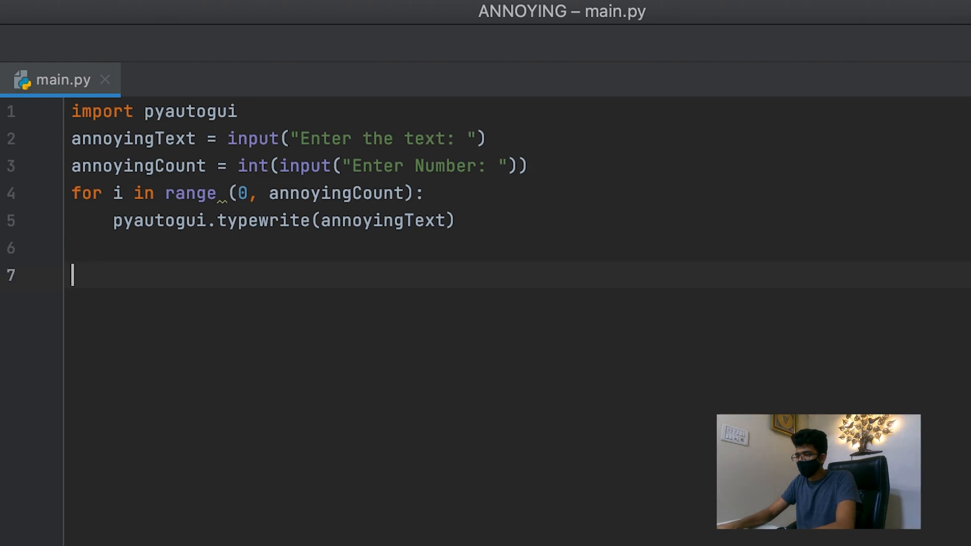
Add pyautogui.press("enter") below the typewrite call inside the loop
text(pyautogui.)
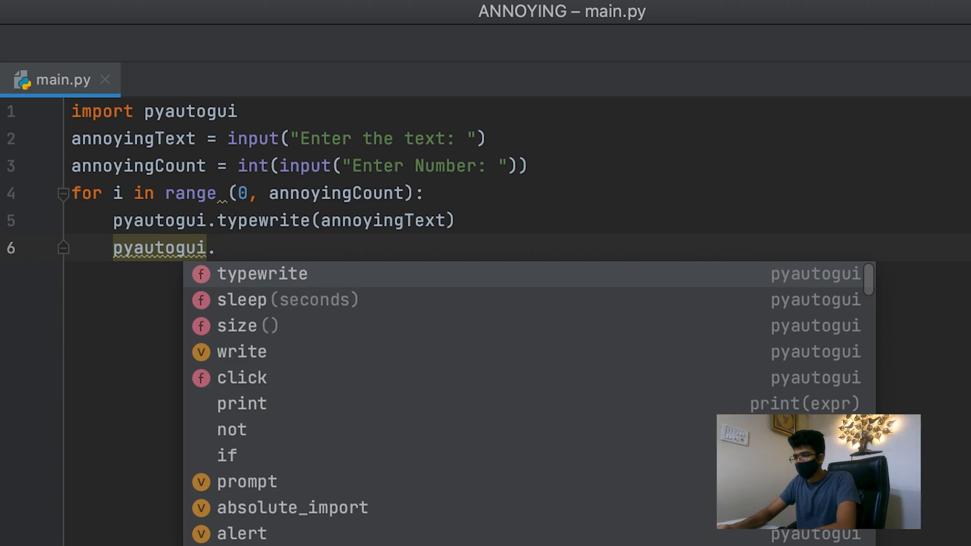
text(press()
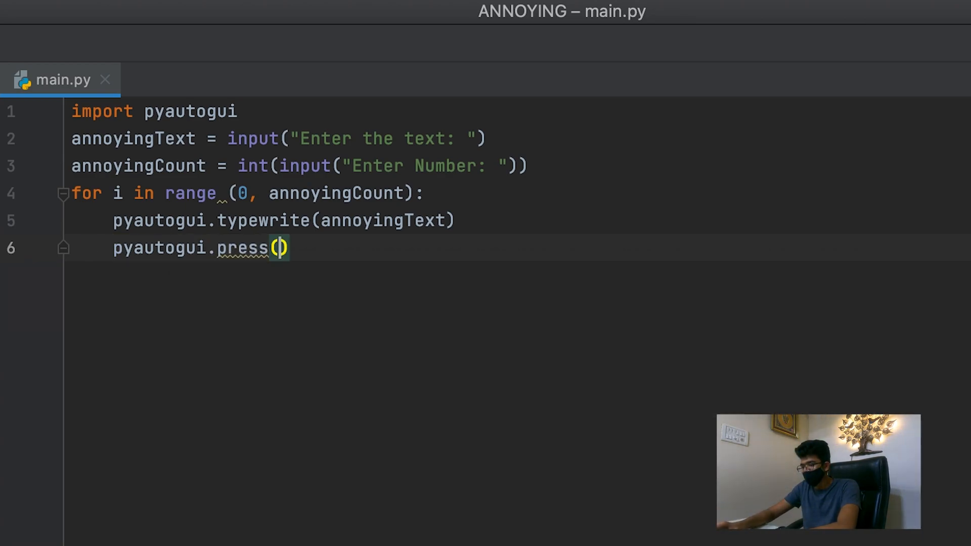
text(Enter)
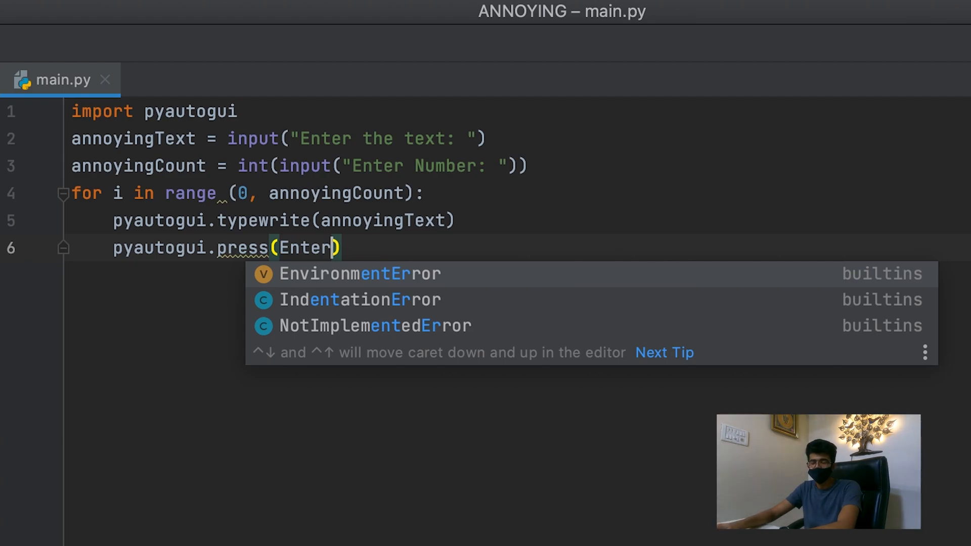
text("en)
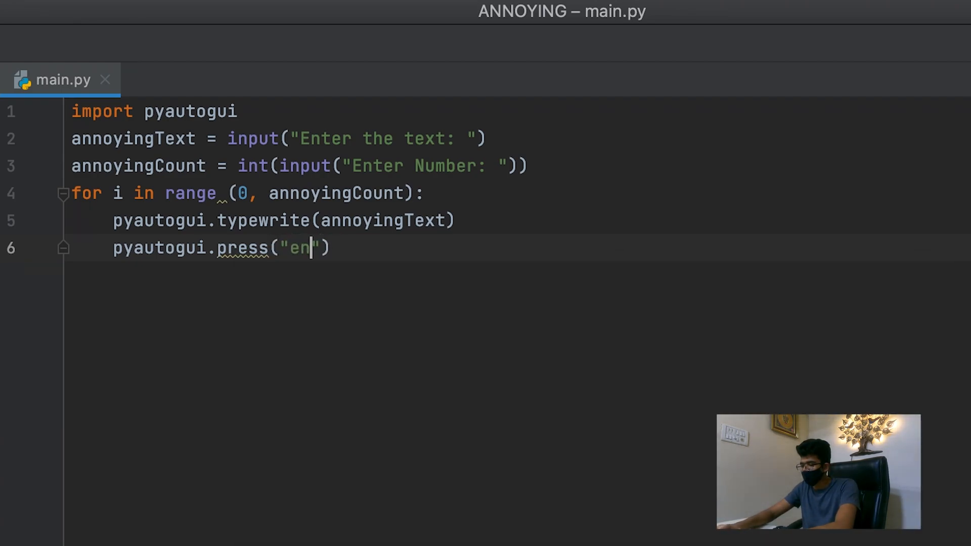
text(ter)
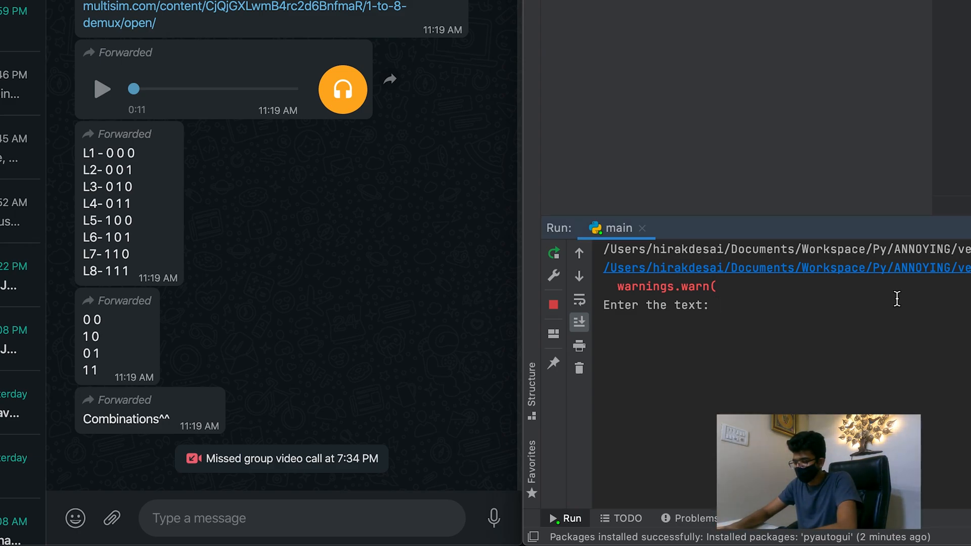
Answer the running script's text prompt with UGH GOOD MORNING
text(UGH)
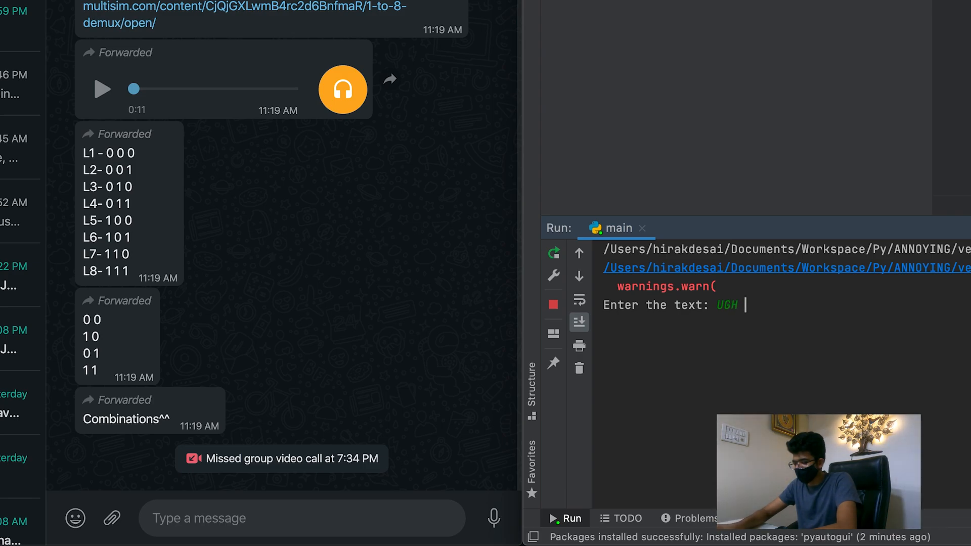
text(GOOD MORNING)
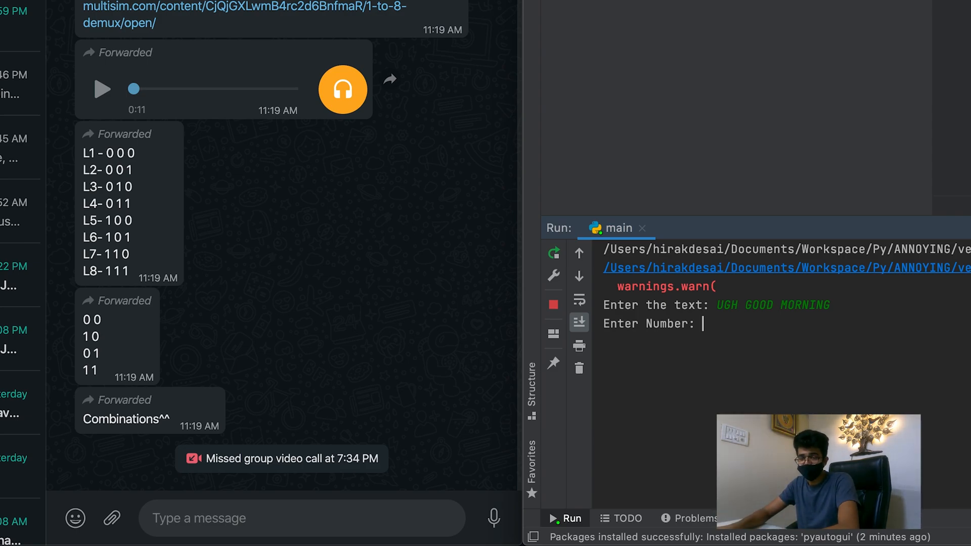
Enter 100 at the 'Enter Number:' prompt to start sending messages
text(1)
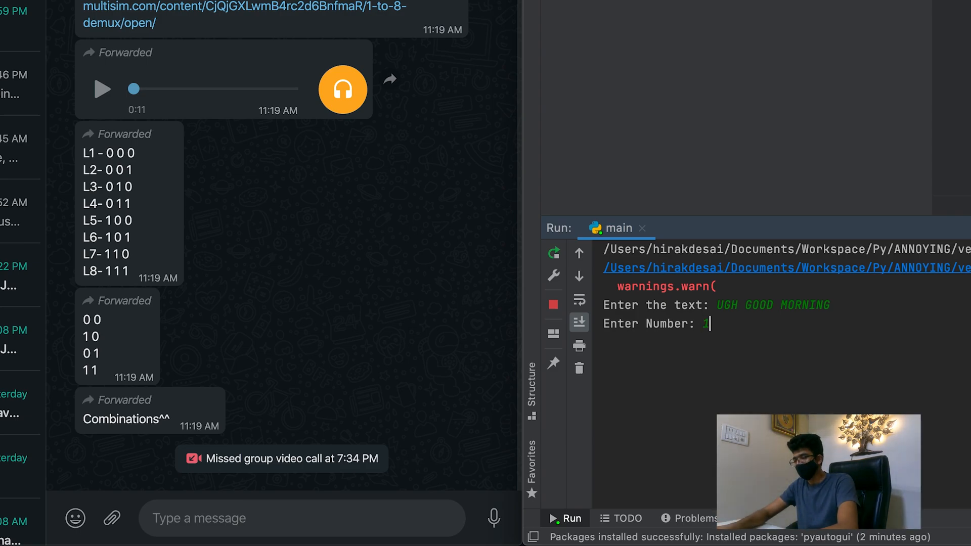
text(00)
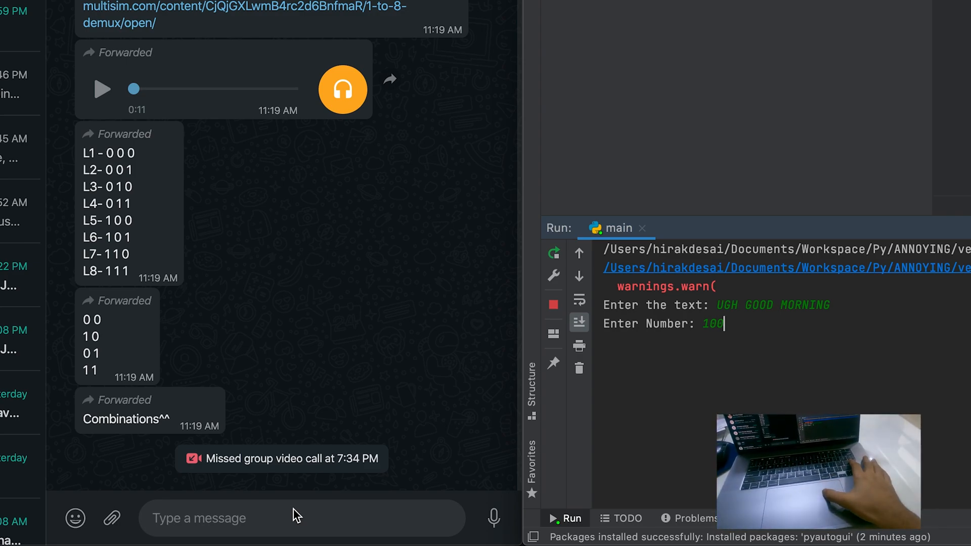
key(Enter)
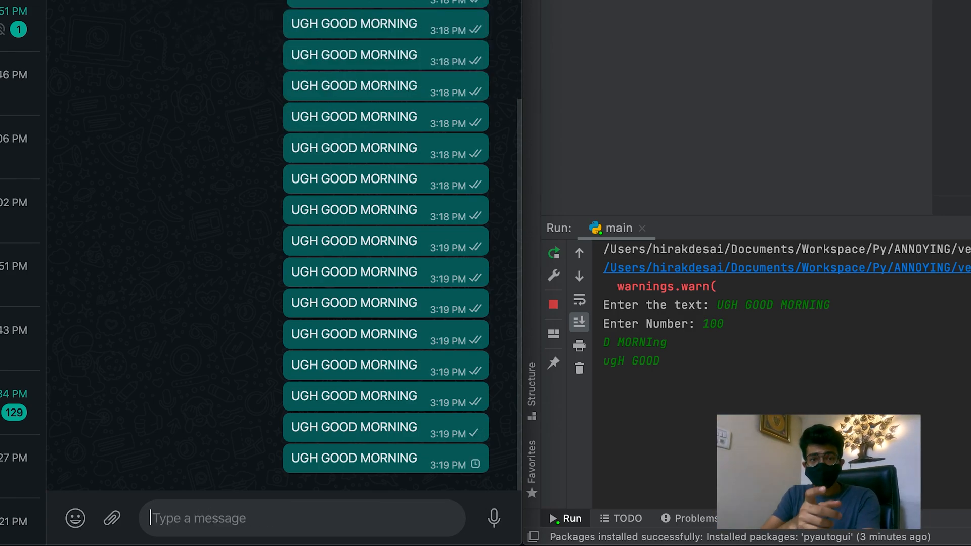
Let the script type another 'UGH GOOD MORNING' into the WhatsApp message box
text(UGH GOOD MORNIN)
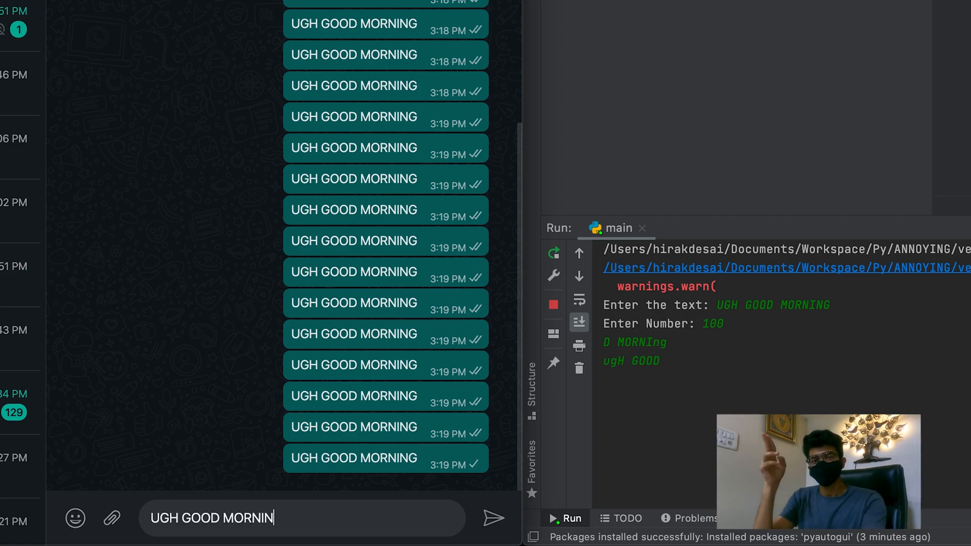
click(489, 515)
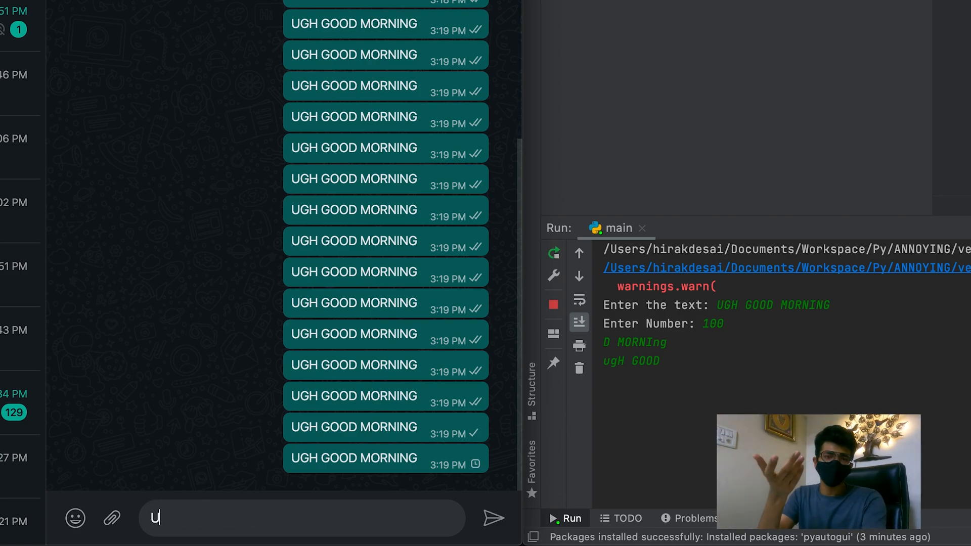